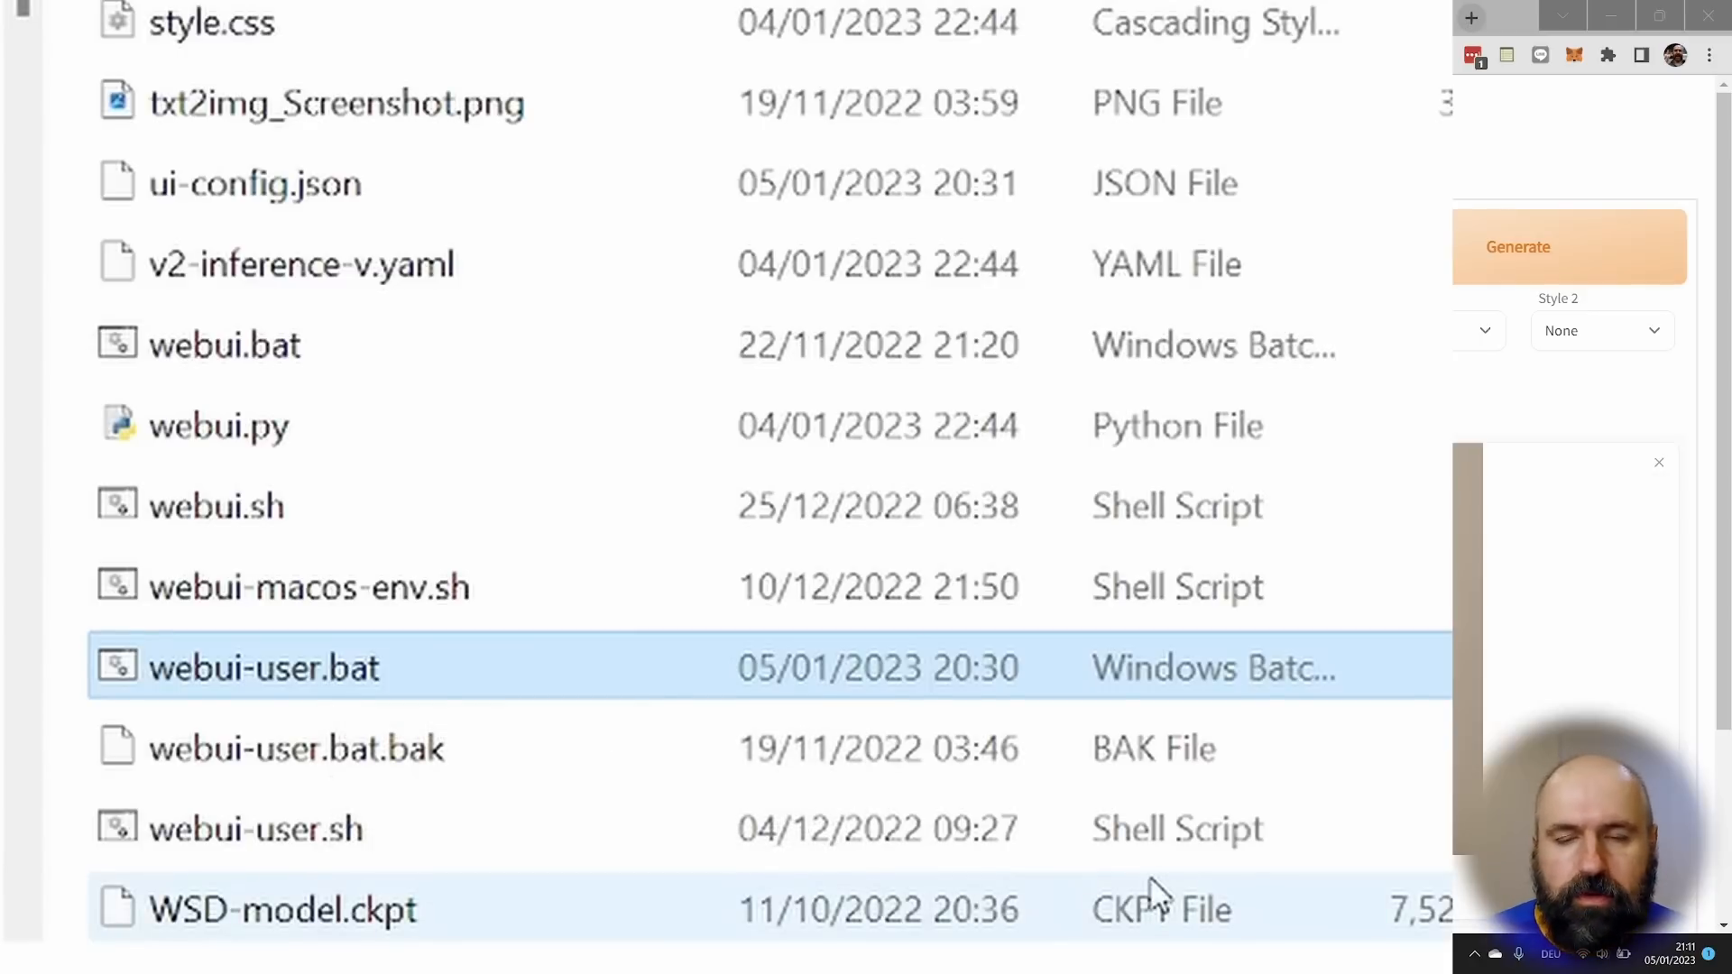
mouse_move(244, 686)
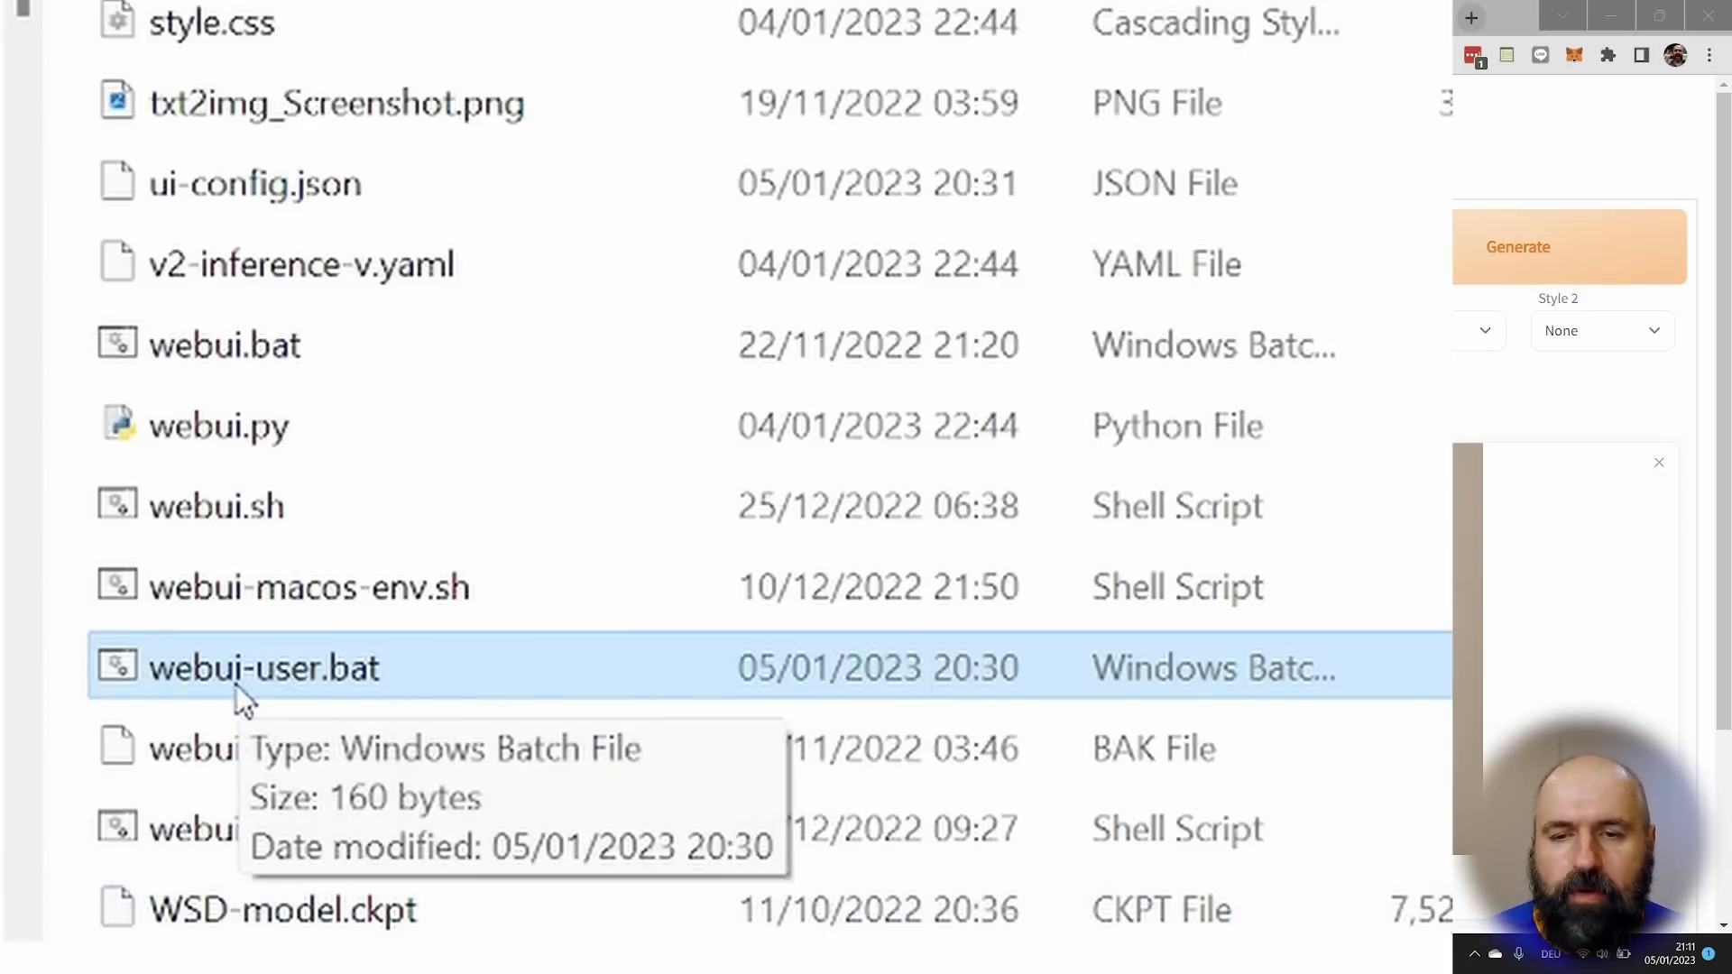
- Show the file actions menu for webui-user.bat in the webui folder
right_click(266, 667)
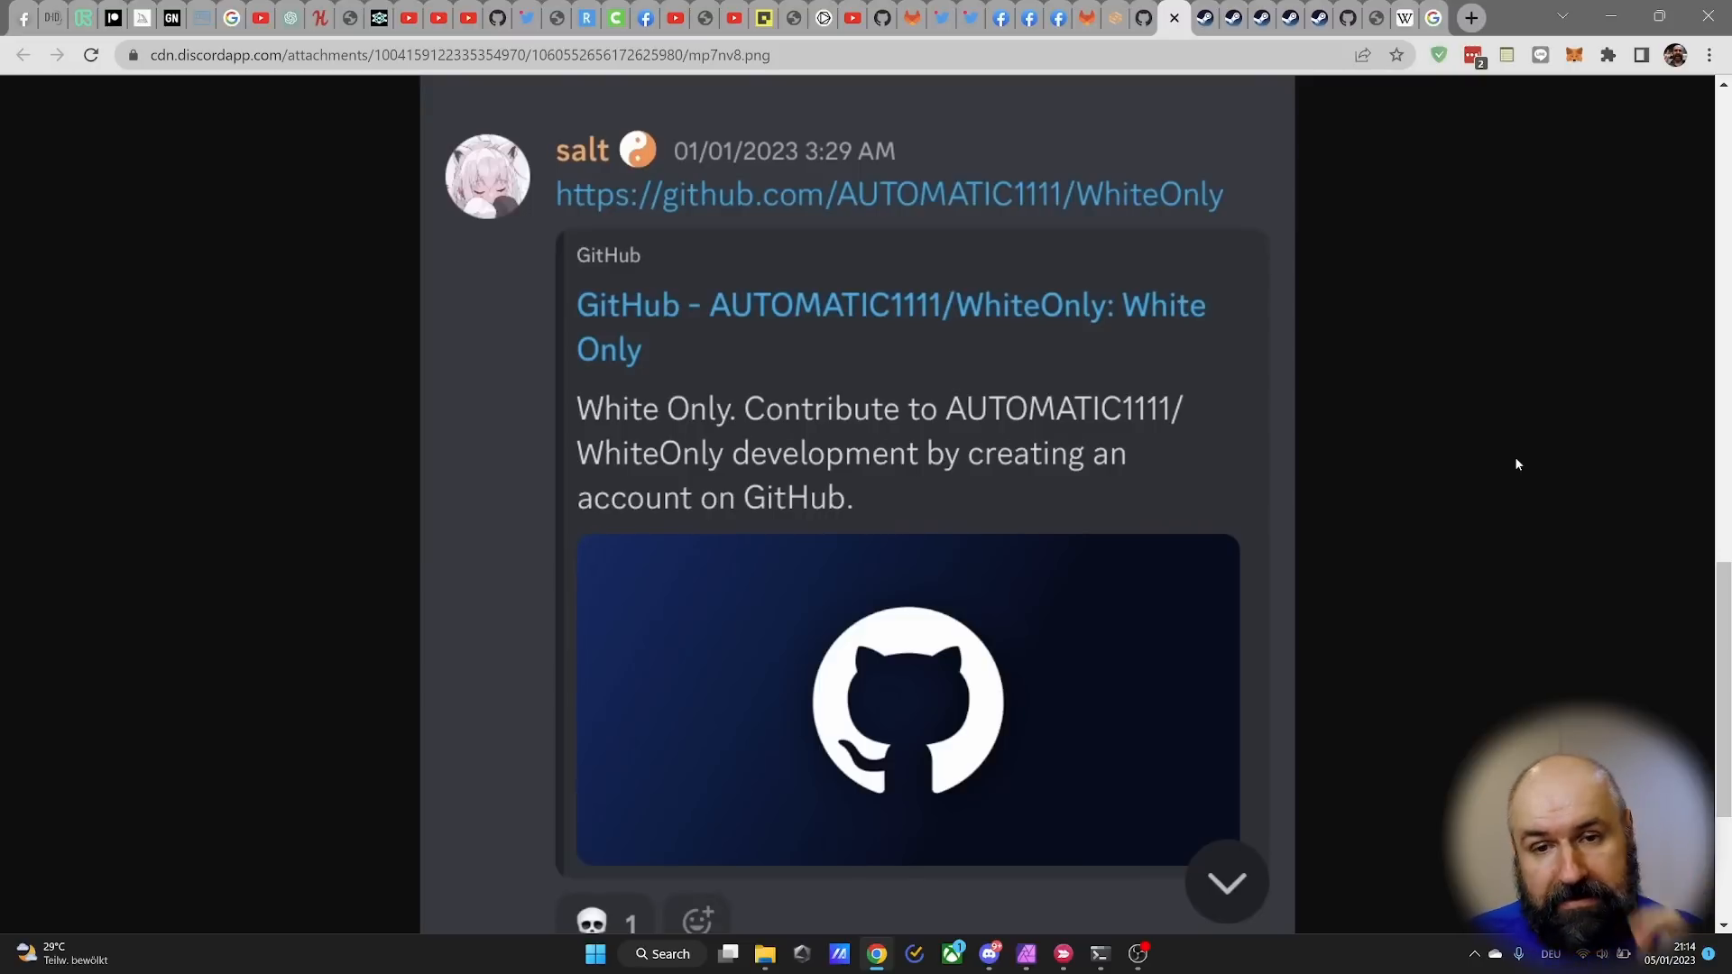
- Switch to the raw artists.csv tab from the stable-diffusion-webui repository
left_click(1202, 18)
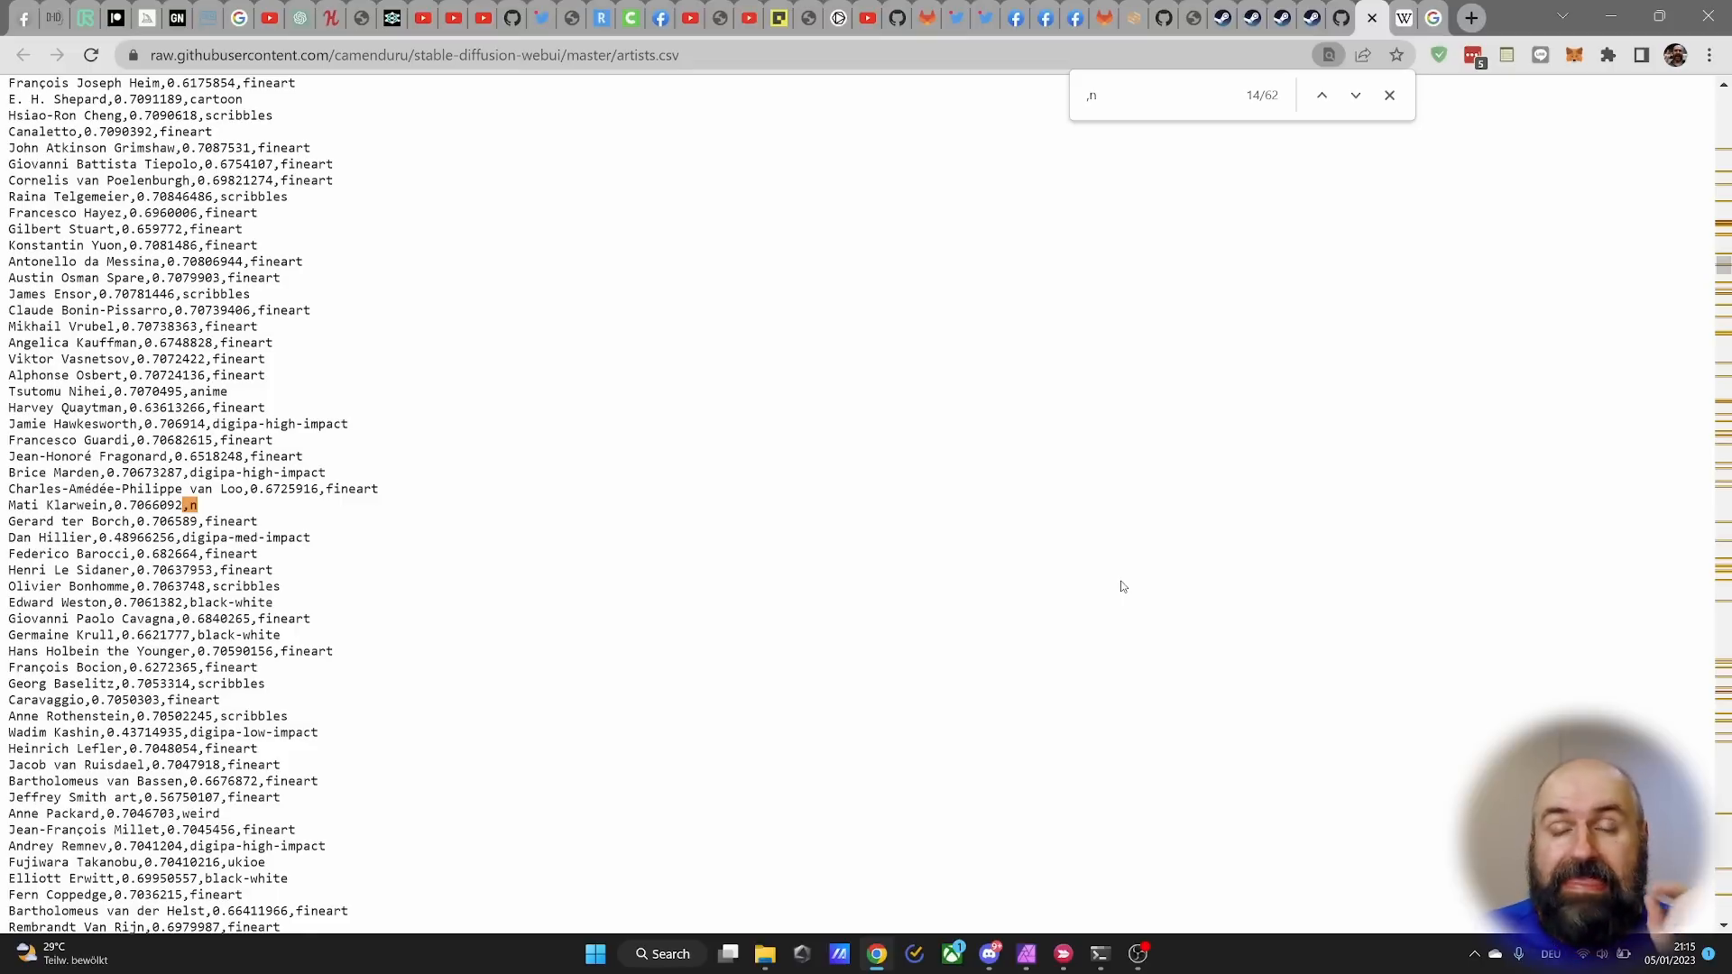
- Jump to the next Mati Klarwein match in artists.csv
key("ctrl+plus")
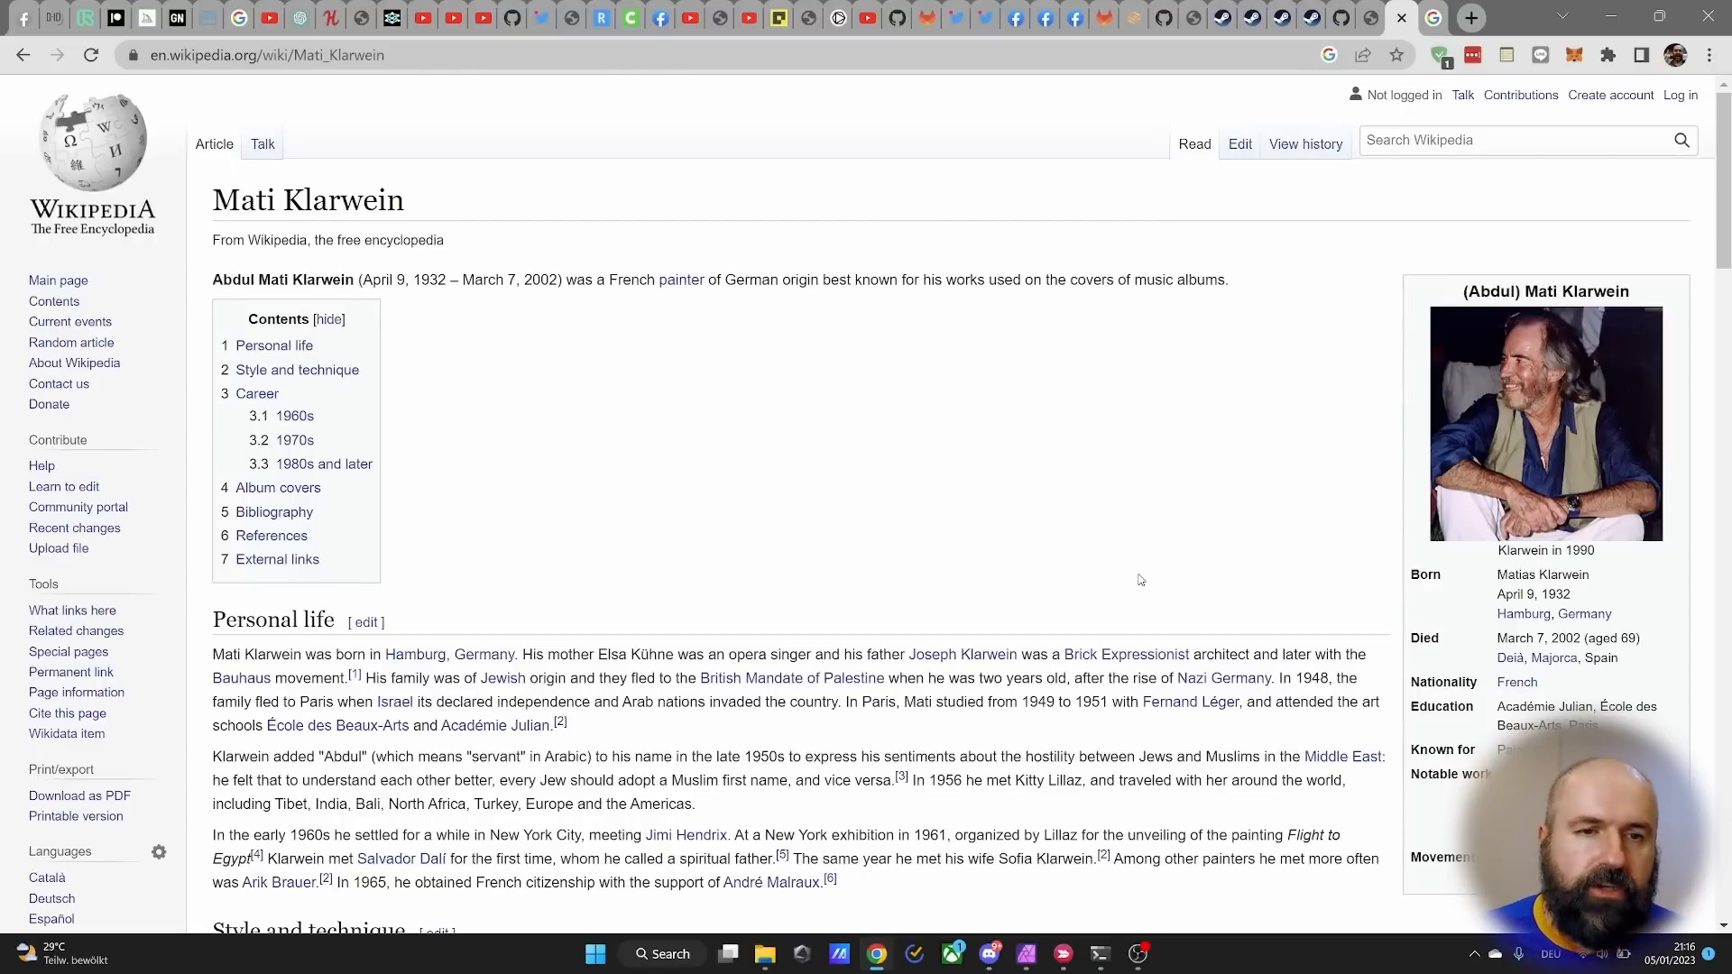
- View Mati Klarwein's infobox photo at full size in the media viewer
left_click(1545, 422)
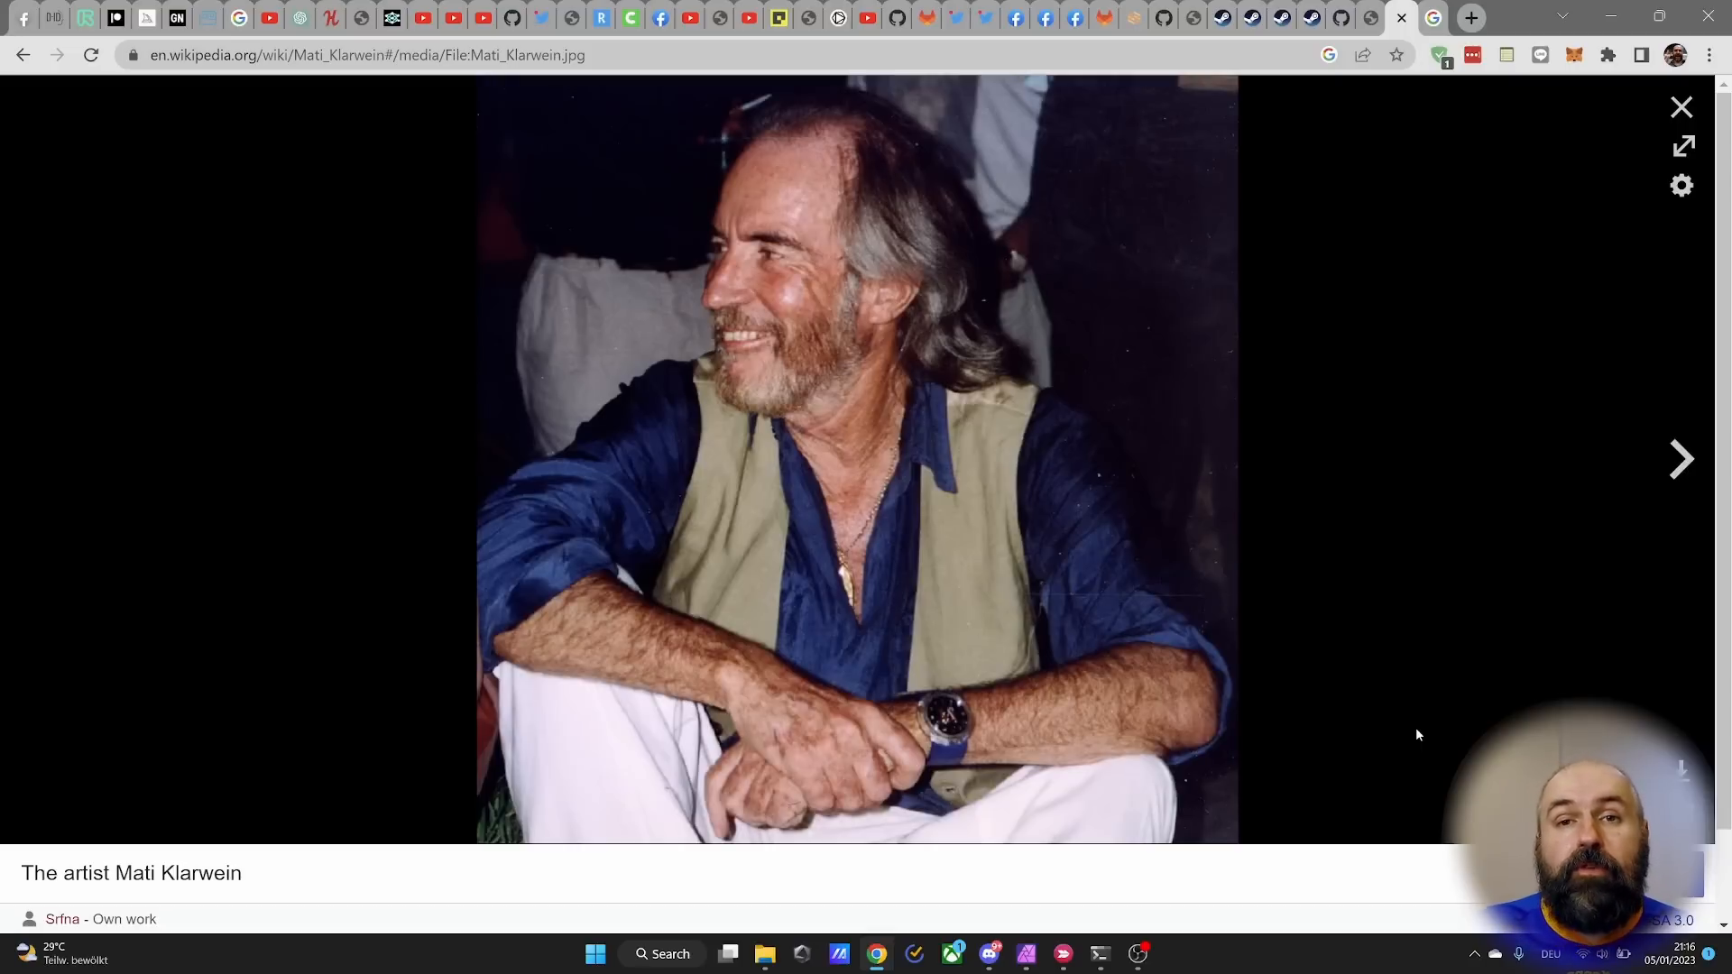